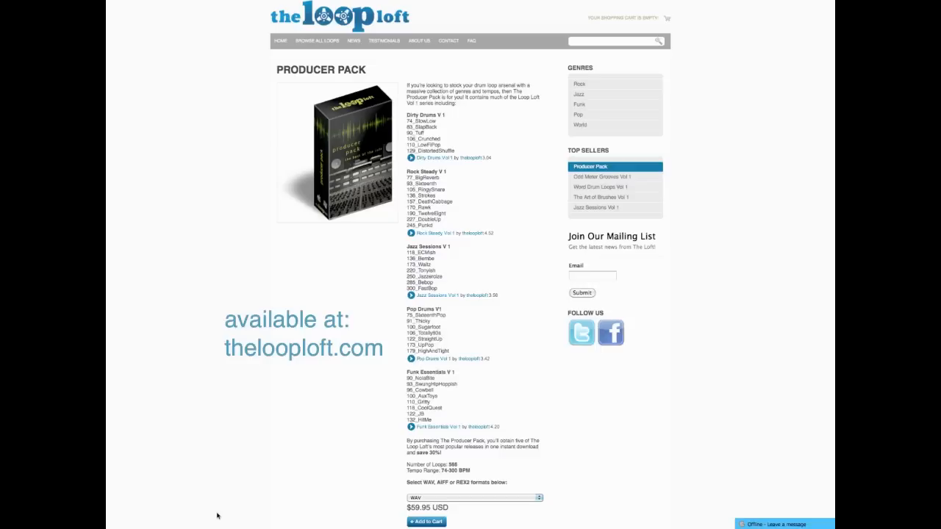
pyautogui.moveTo(304, 398)
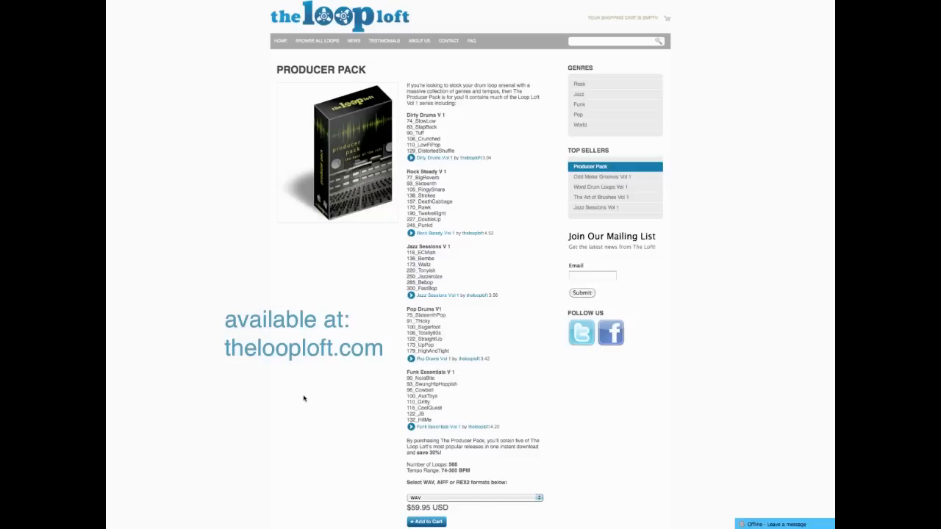
# - Keep the WAV format and add the Producer Pack to the cart at $59.95
pyautogui.scroll(-3)
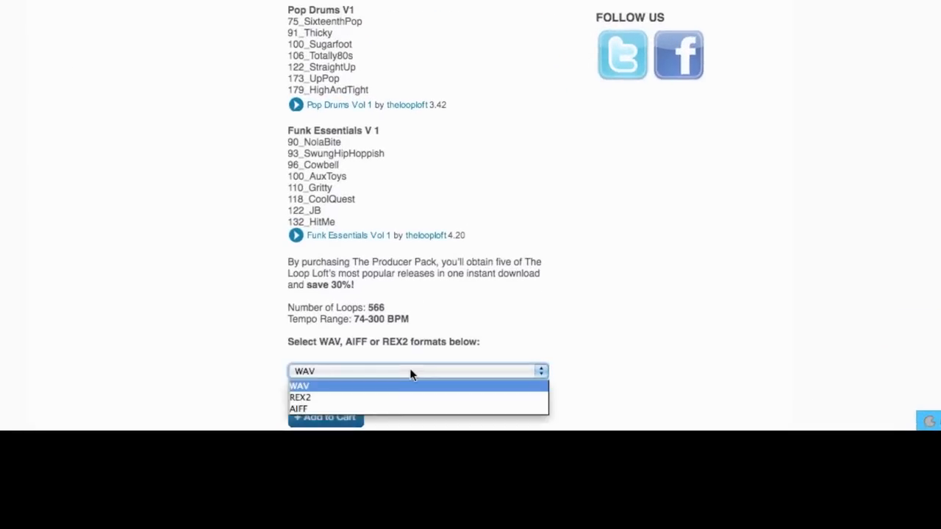
pyautogui.moveTo(408, 398)
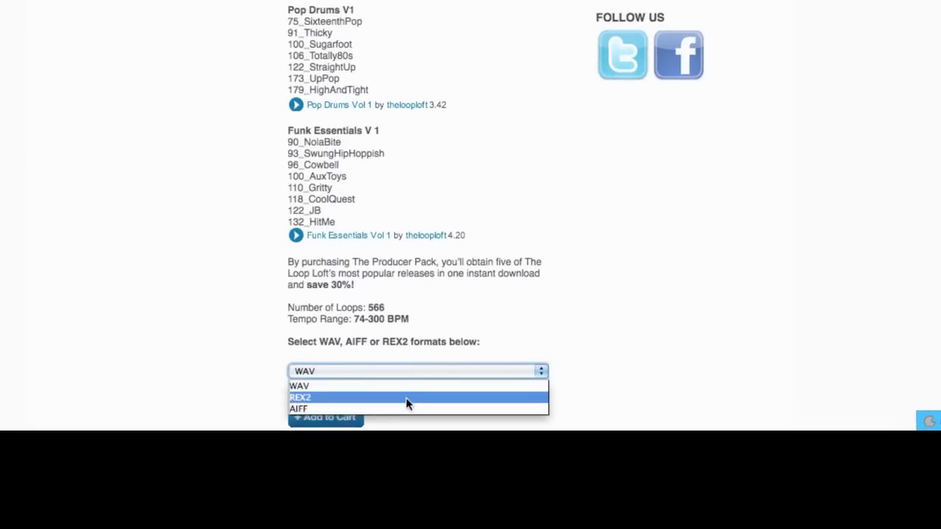
pyautogui.moveTo(403, 409)
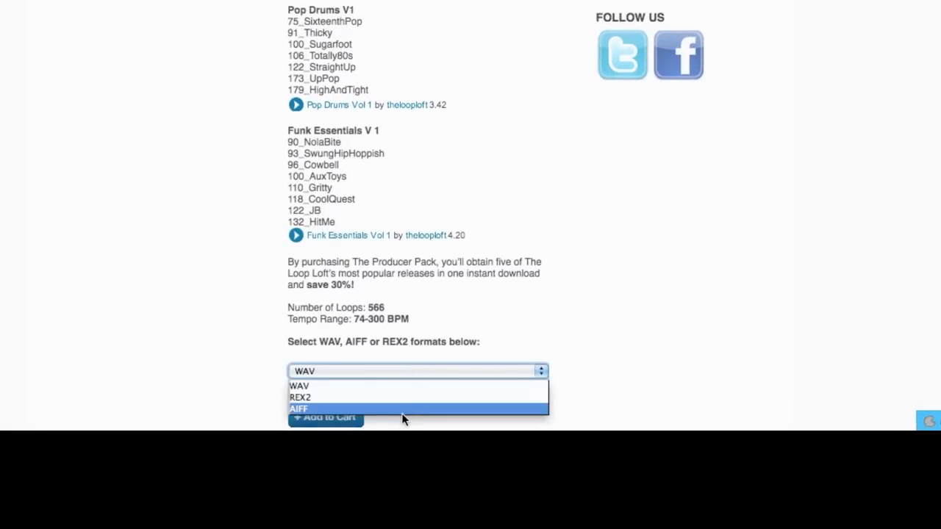
pyautogui.moveTo(638, 392)
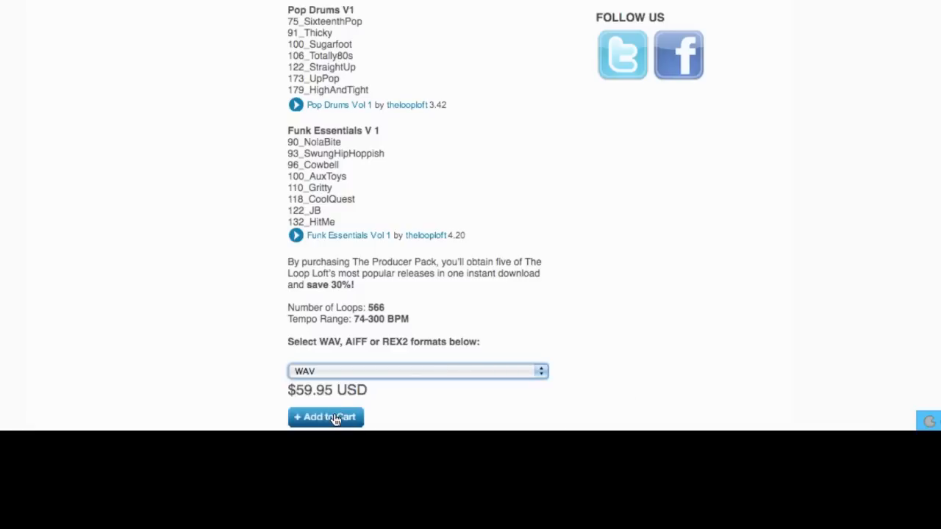
pyautogui.click(326, 417)
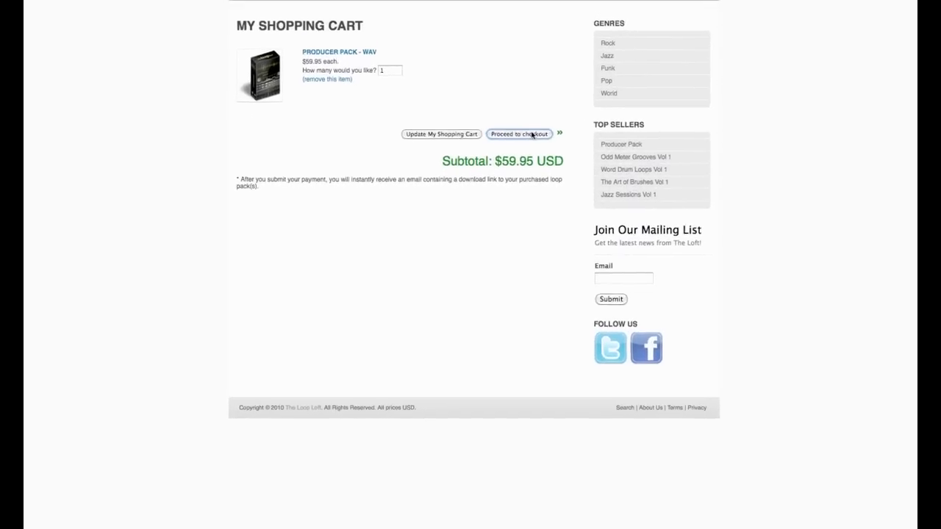
pyautogui.click(519, 134)
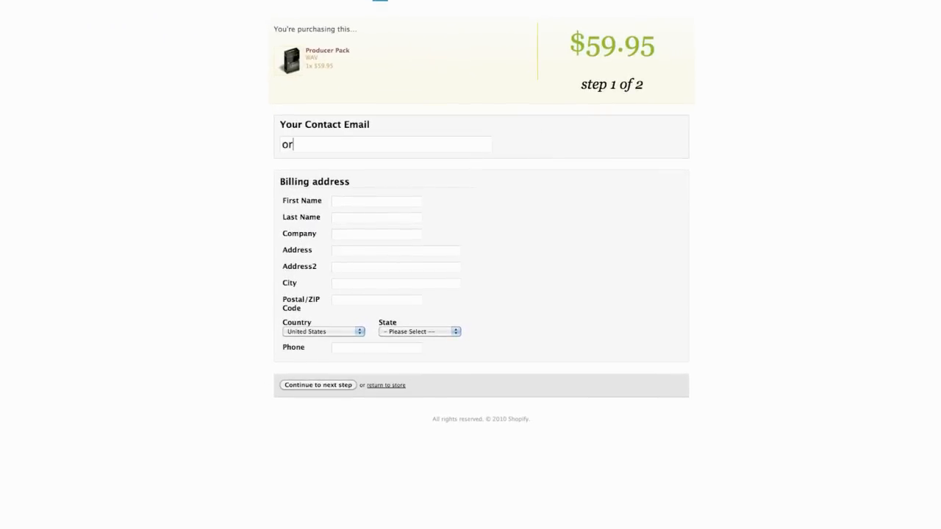
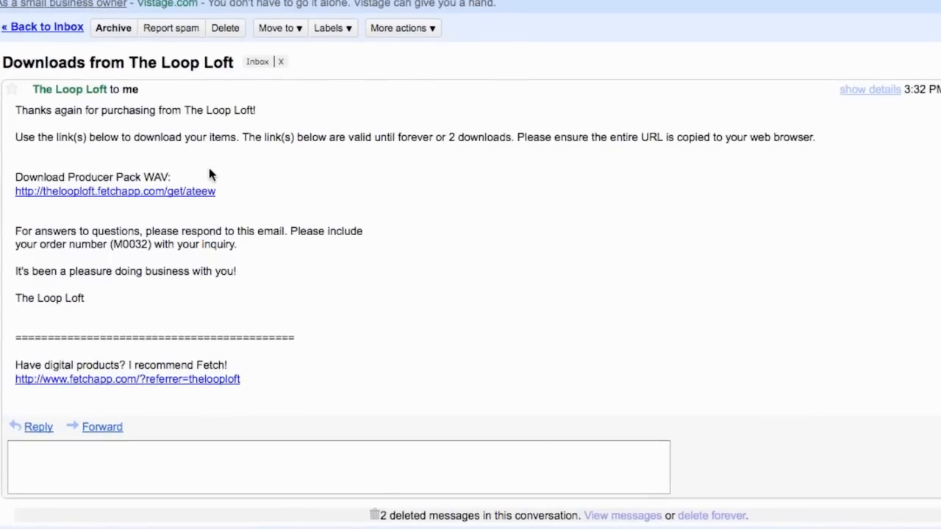
pyautogui.moveTo(169, 191)
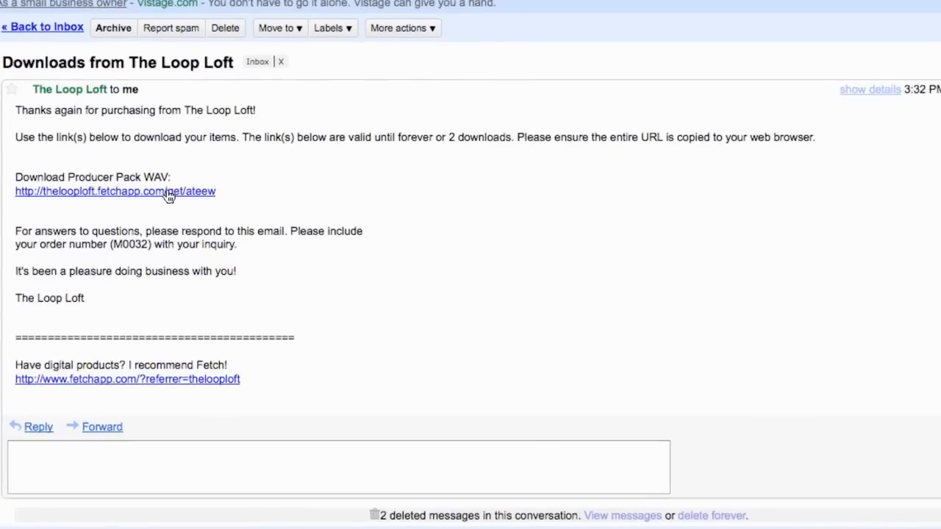
# - Open the Download Producer Pack WAV link from The Loop Loft email
pyautogui.click(116, 191)
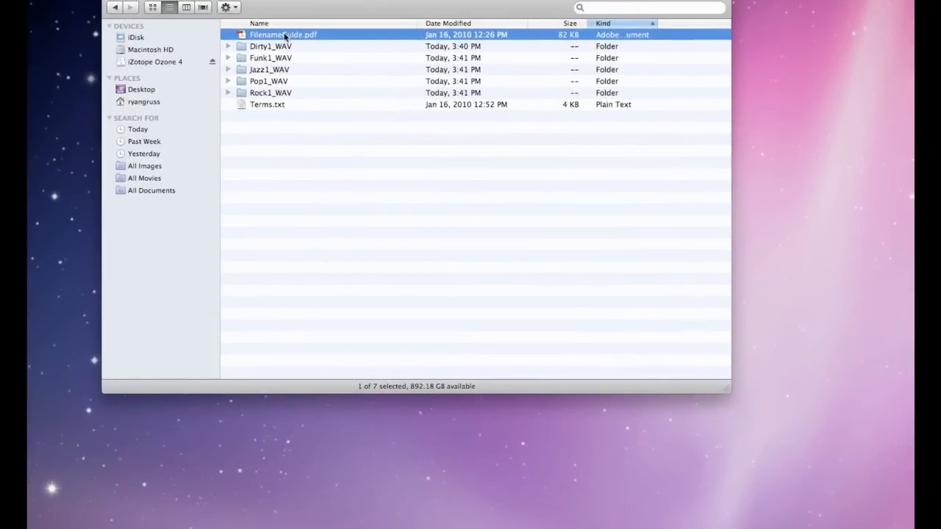
# - Open FilenameGuide.pdf in Acrobat and scroll through the loop naming guide
pyautogui.doubleClick(284, 34)
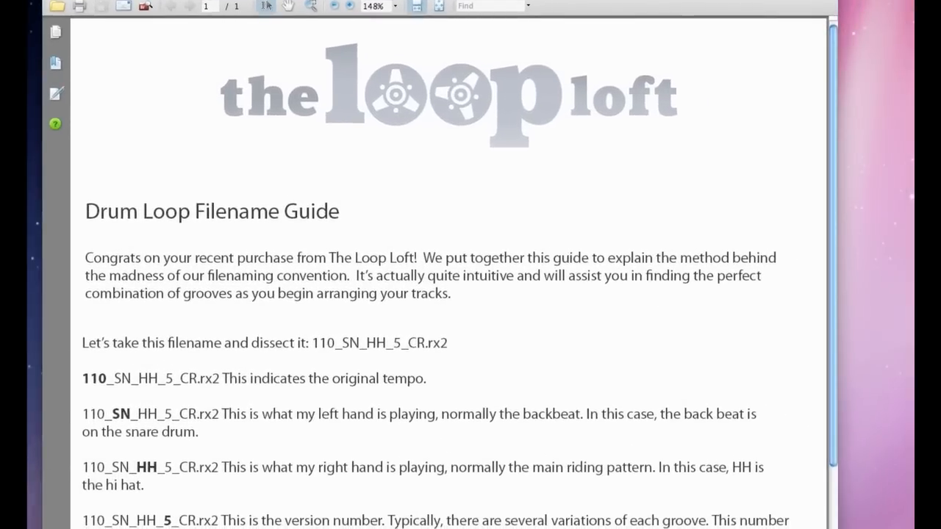
pyautogui.scroll(-3)
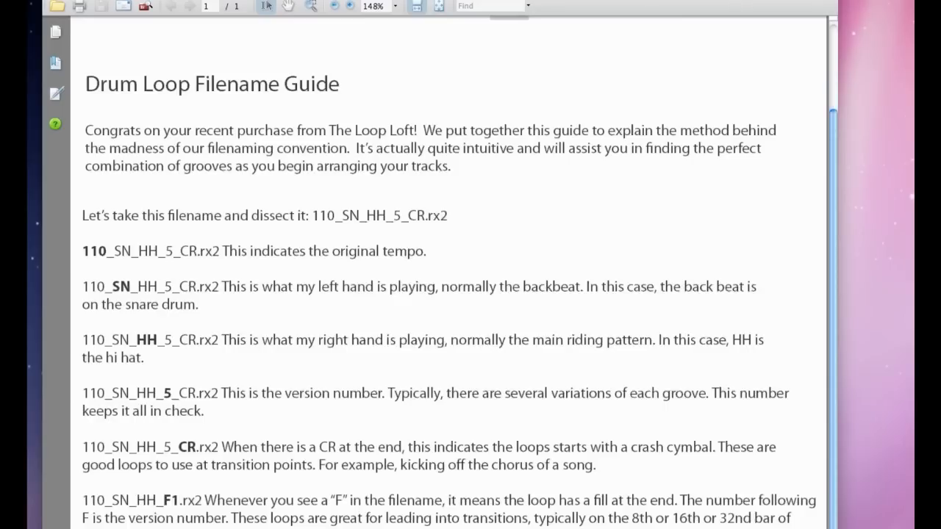
pyautogui.scroll(-3)
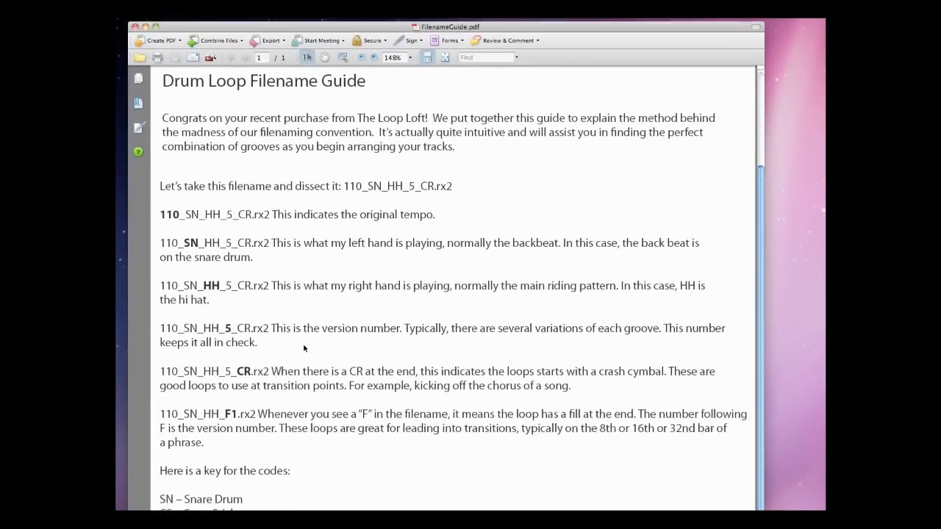
pyautogui.scroll(-3)
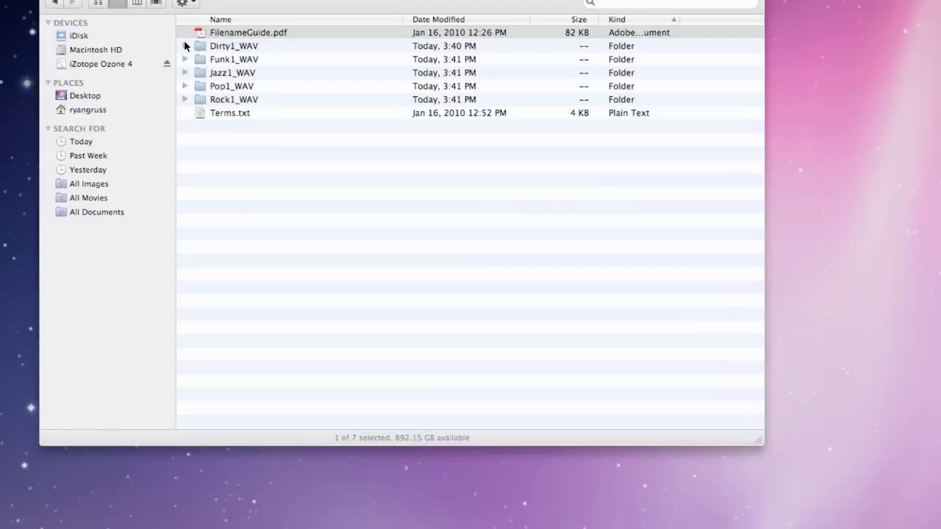
# - Expand the Dirty1_WAV, Funk1_WAV, Jazz1_WAV and Pop1_WAV style folders
pyautogui.click(186, 45)
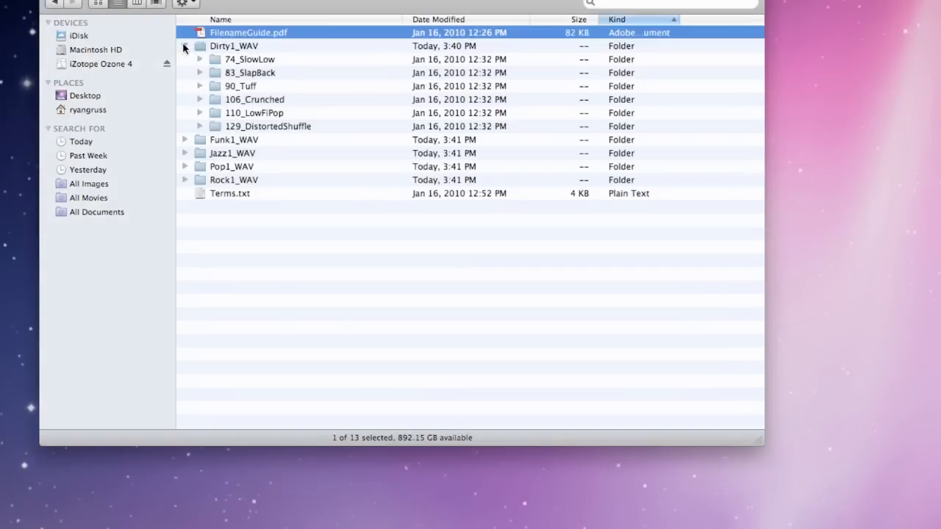
pyautogui.click(185, 46)
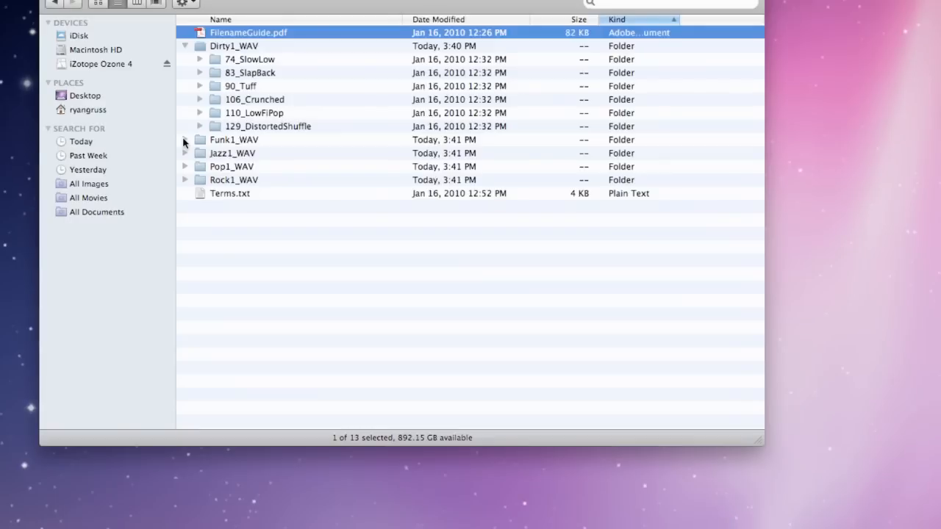
pyautogui.click(199, 139)
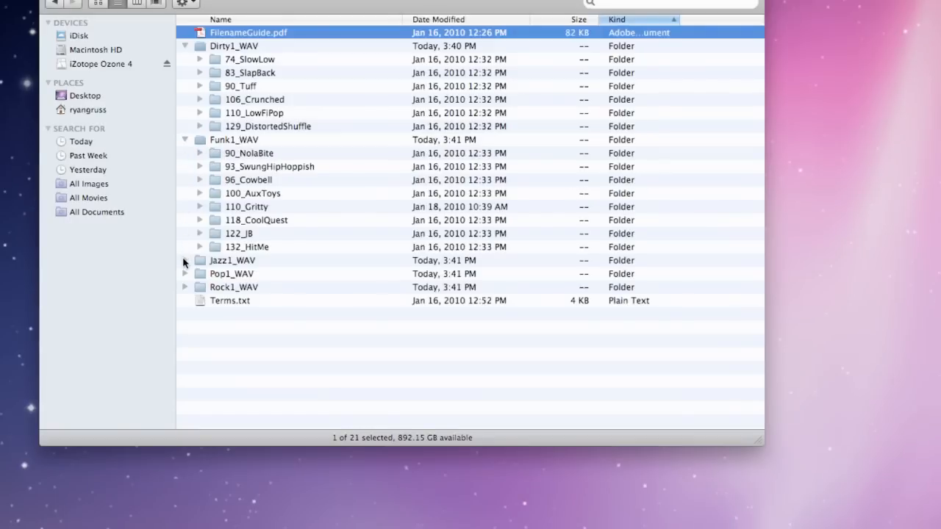
pyautogui.click(185, 260)
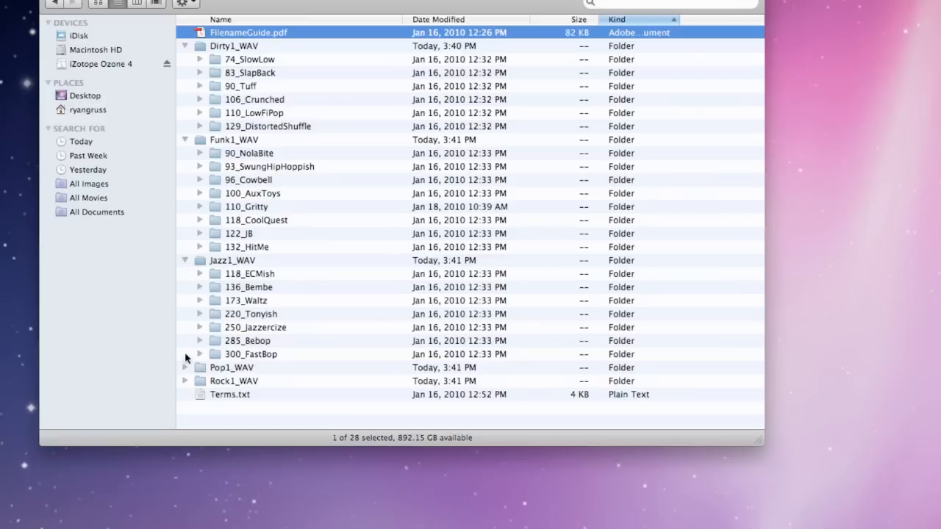
pyautogui.click(186, 368)
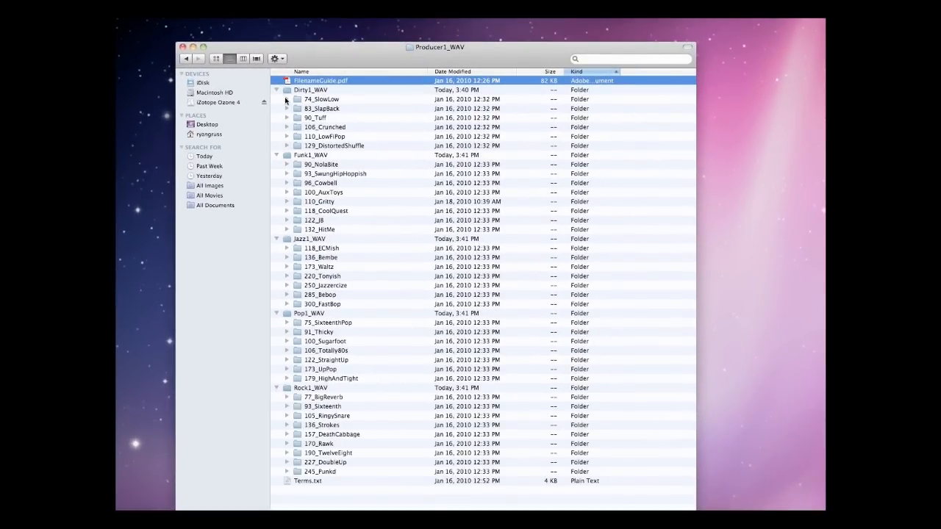
# - Expand the 74_SlowLow, 83_SlapBack, 90_Tuff and another Dirty1 beat folder to list WAVs
pyautogui.click(286, 99)
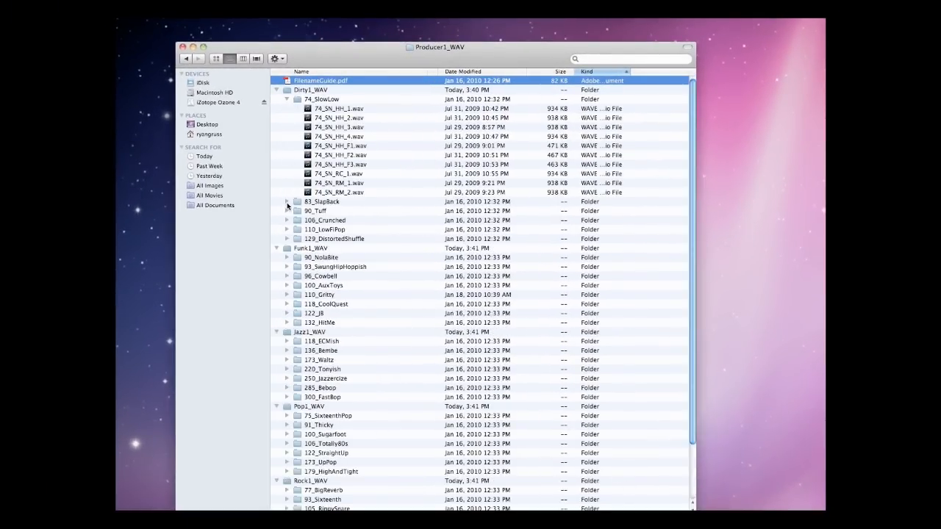
pyautogui.click(287, 202)
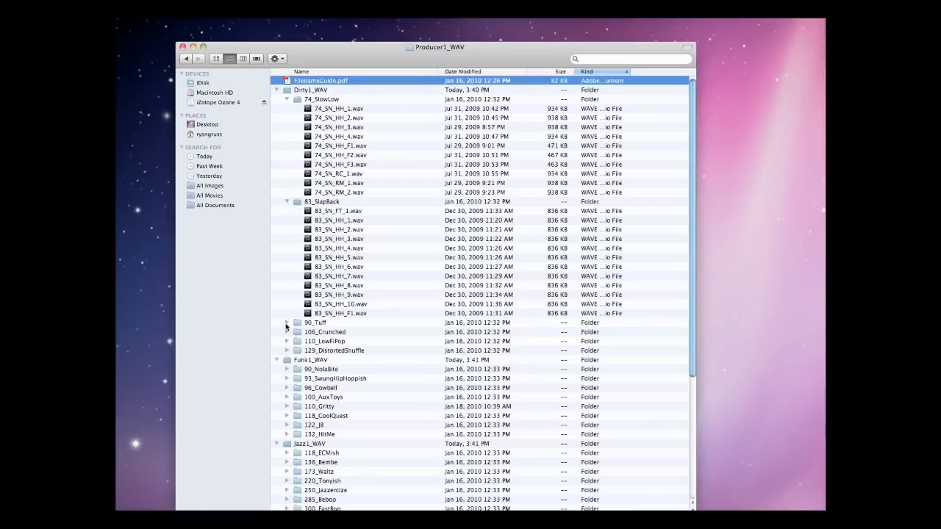
pyautogui.click(287, 322)
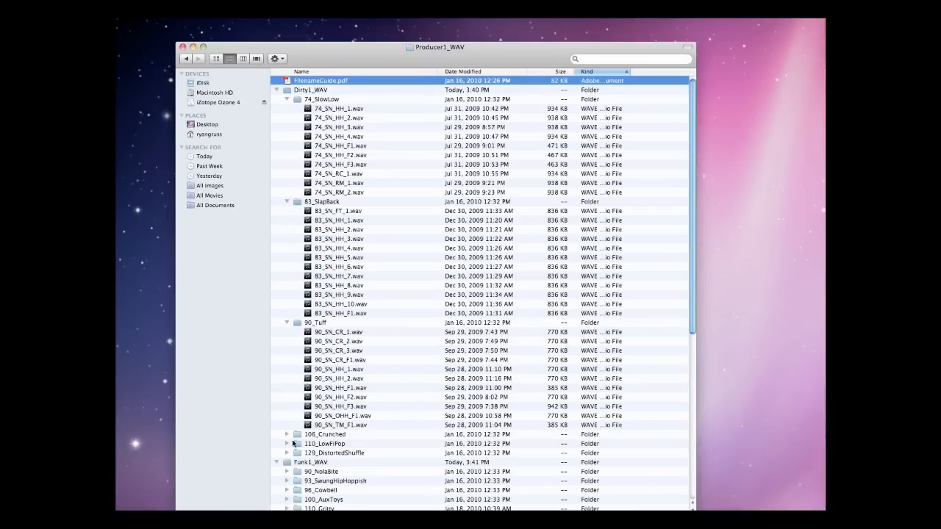
pyautogui.click(288, 434)
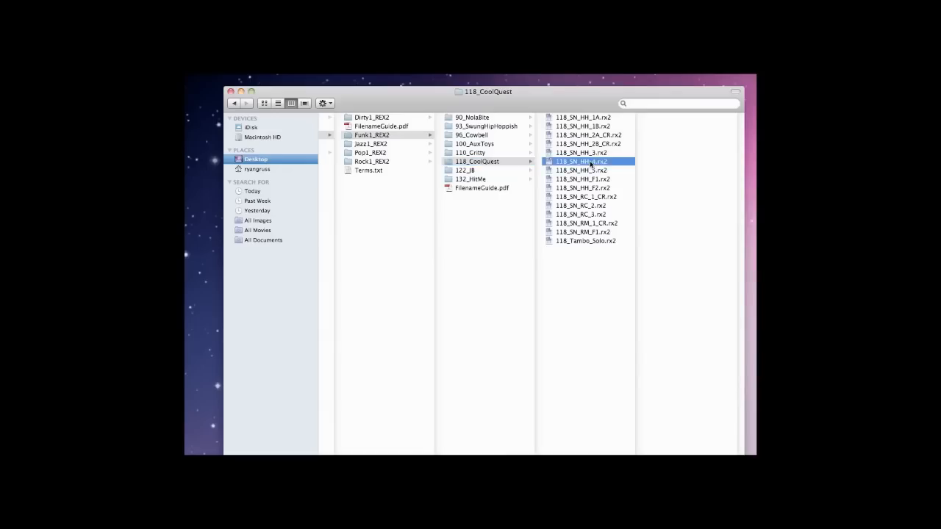
# - Open an .rx2 loop file from Funk1_REX2 > 118_CoolQuest
pyautogui.doubleClick(583, 161)
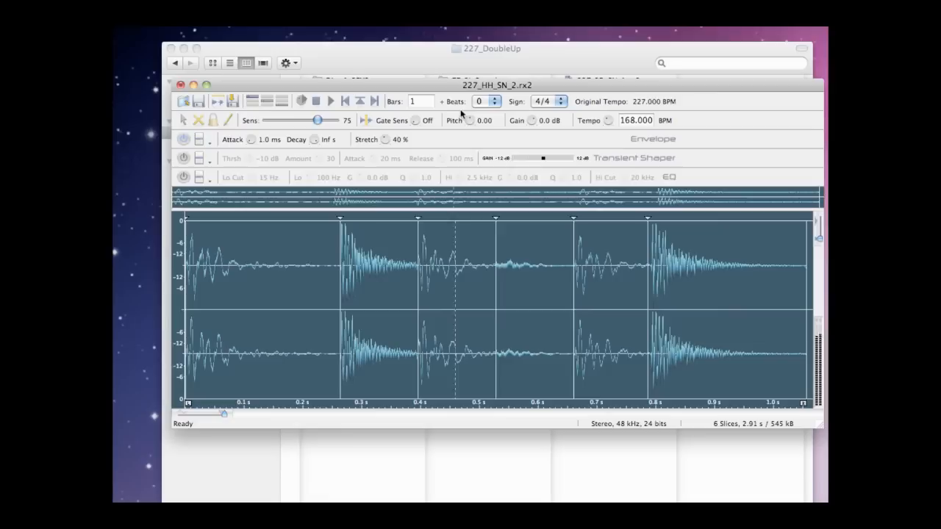
# - Adjust the Sens slider and set the Pitch knob to 1.50 to preview slices
pyautogui.moveTo(469, 120); pyautogui.dragTo(471, 96)
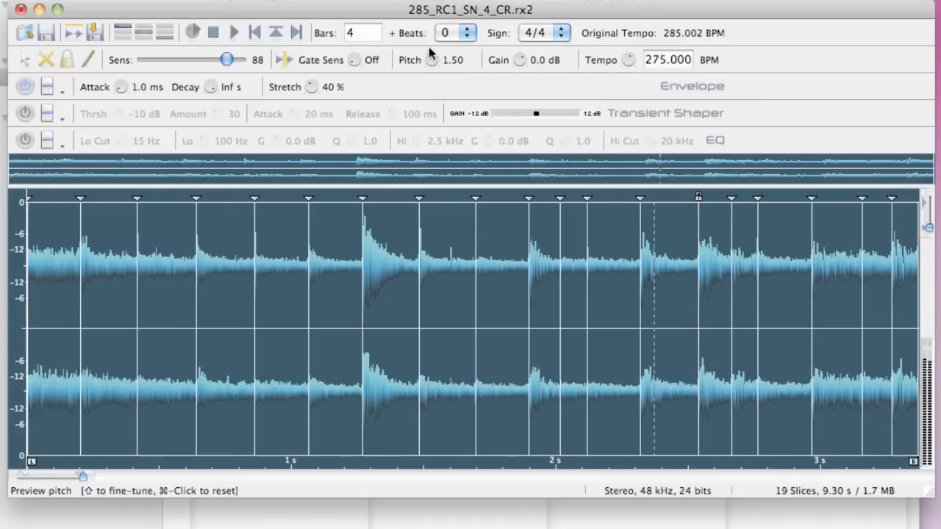
pyautogui.moveTo(431, 59); pyautogui.dragTo(432, 74)
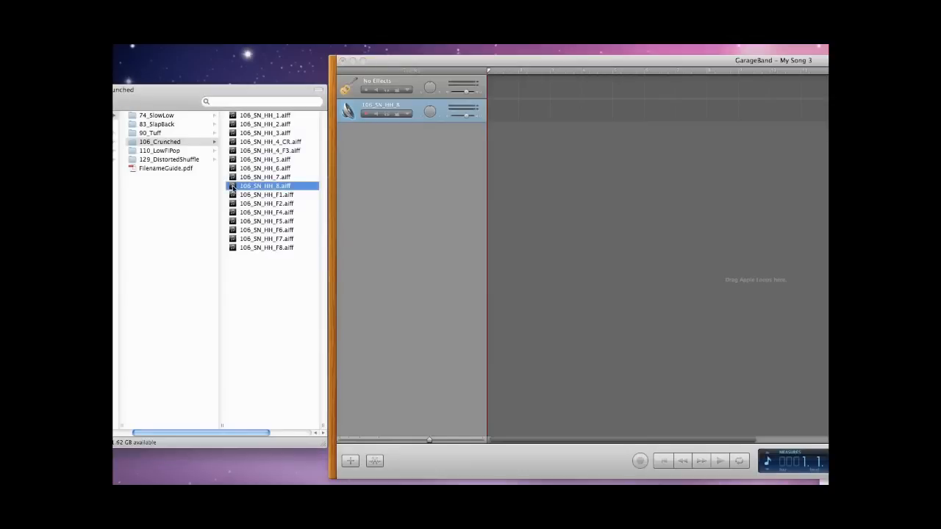
# - Place the 106_SN_HH_8 loop at song start, extend it past bar 11, and play
pyautogui.moveTo(265, 185); pyautogui.dragTo(533, 112)
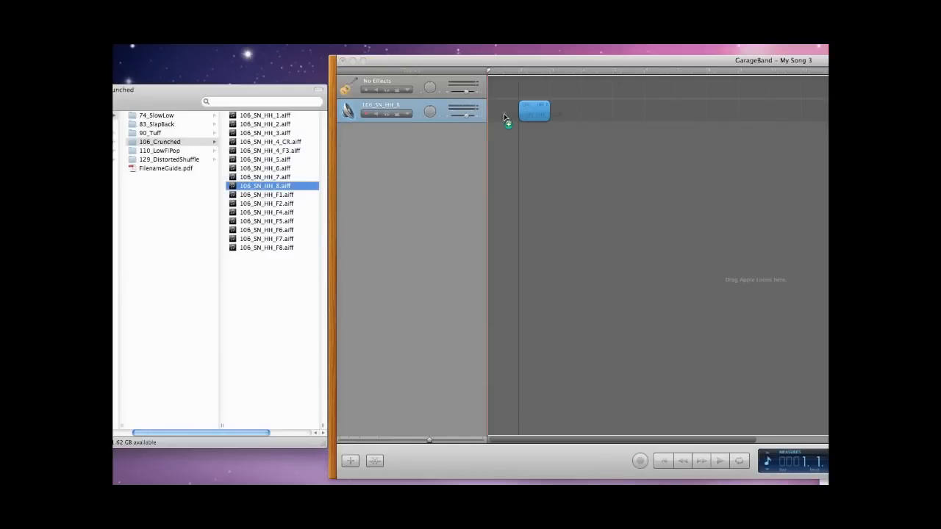
pyautogui.moveTo(534, 112); pyautogui.dragTo(504, 112)
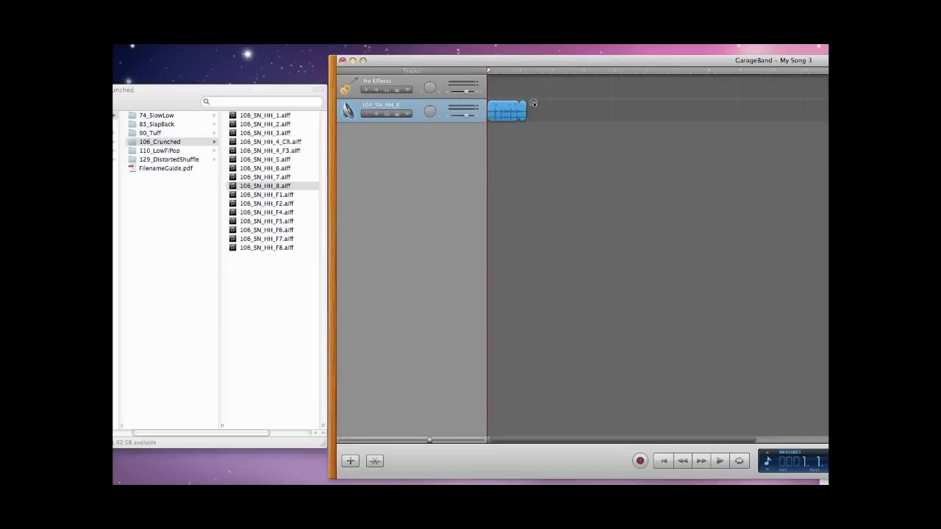
pyautogui.moveTo(522, 110); pyautogui.dragTo(581, 110)
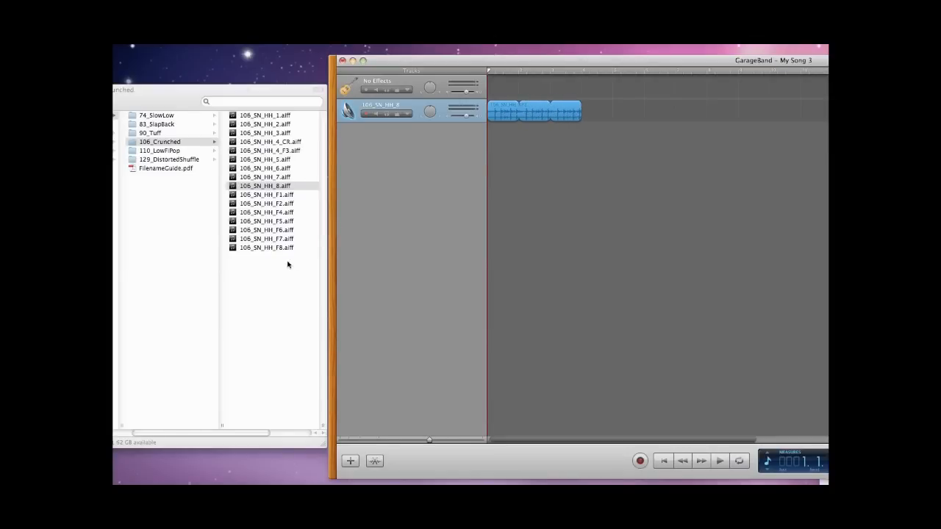
pyautogui.click(166, 230)
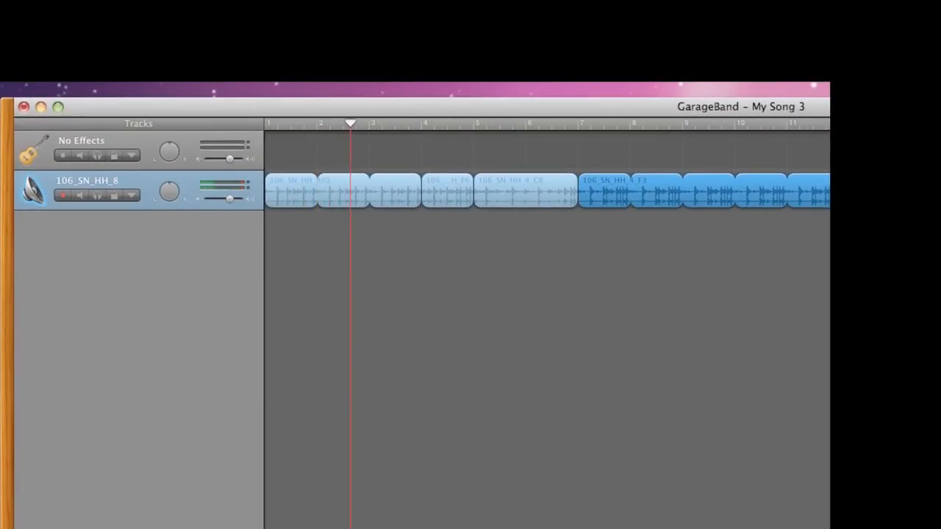
pyautogui.click(396, 123)
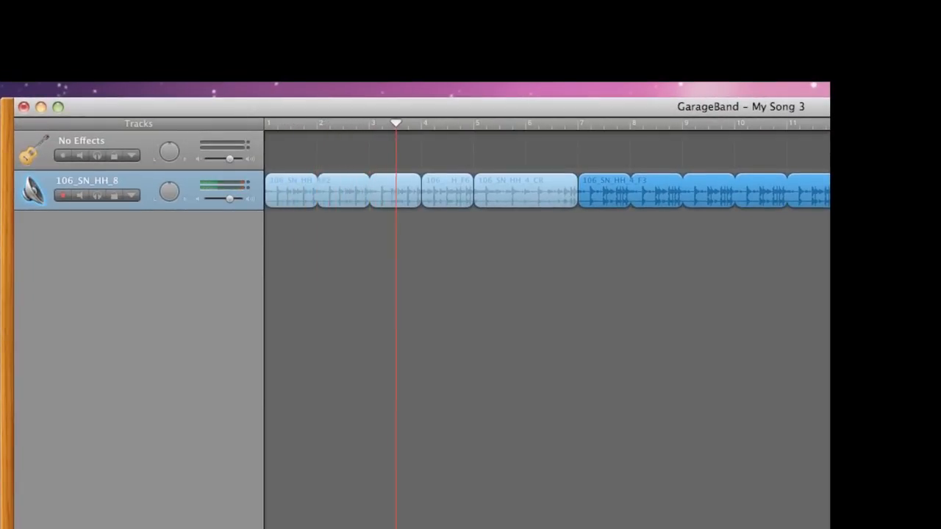
pyautogui.click(442, 123)
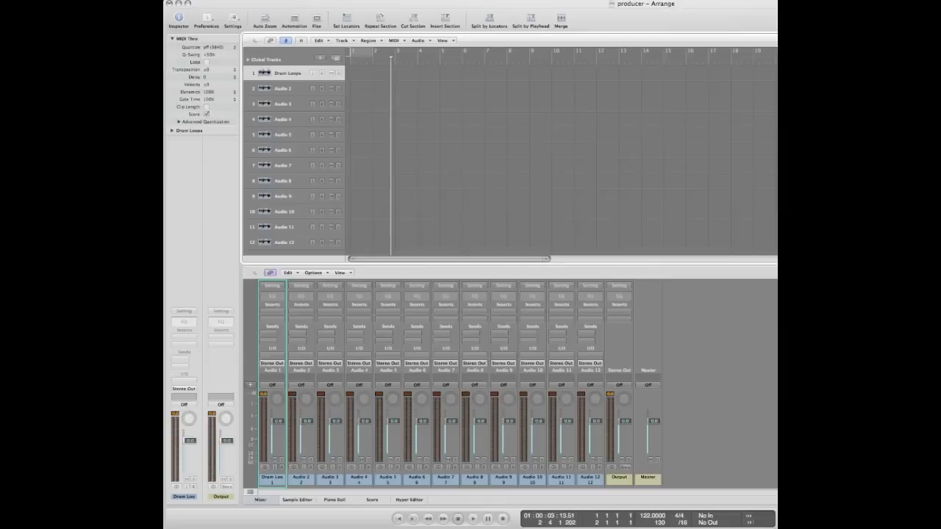
# - Arrange 122_SN_HH loops, including 122_SN_HH_3 and 122_SN_HH_4_CR, to bar 19 and play
pyautogui.click(523, 271)
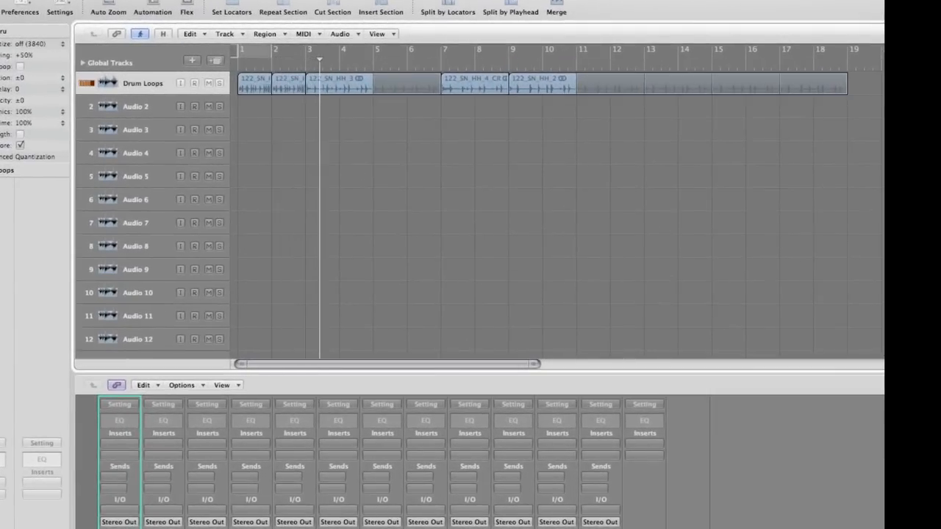
pyautogui.click(355, 59)
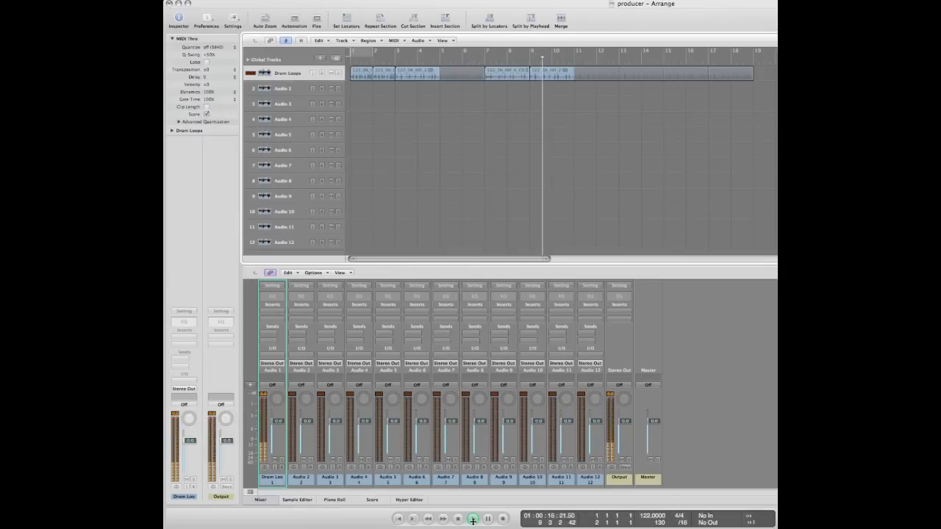
pyautogui.click(473, 518)
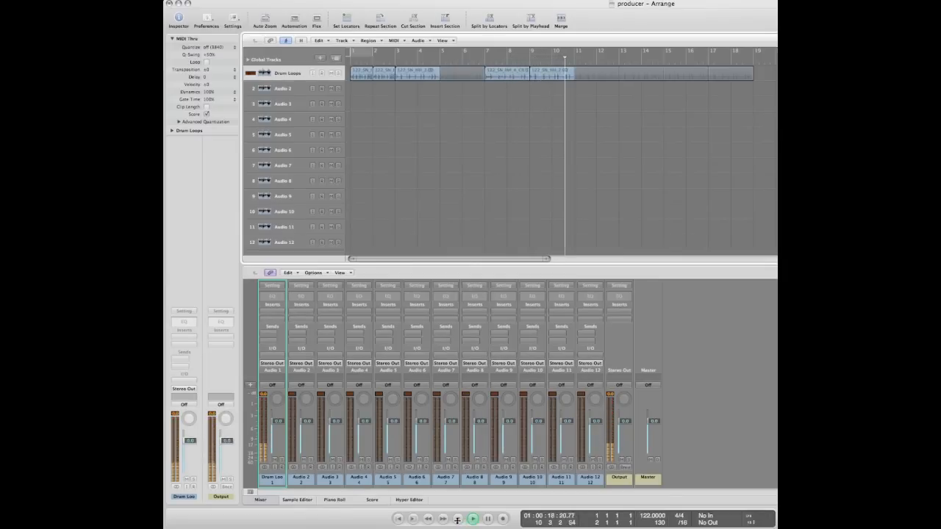